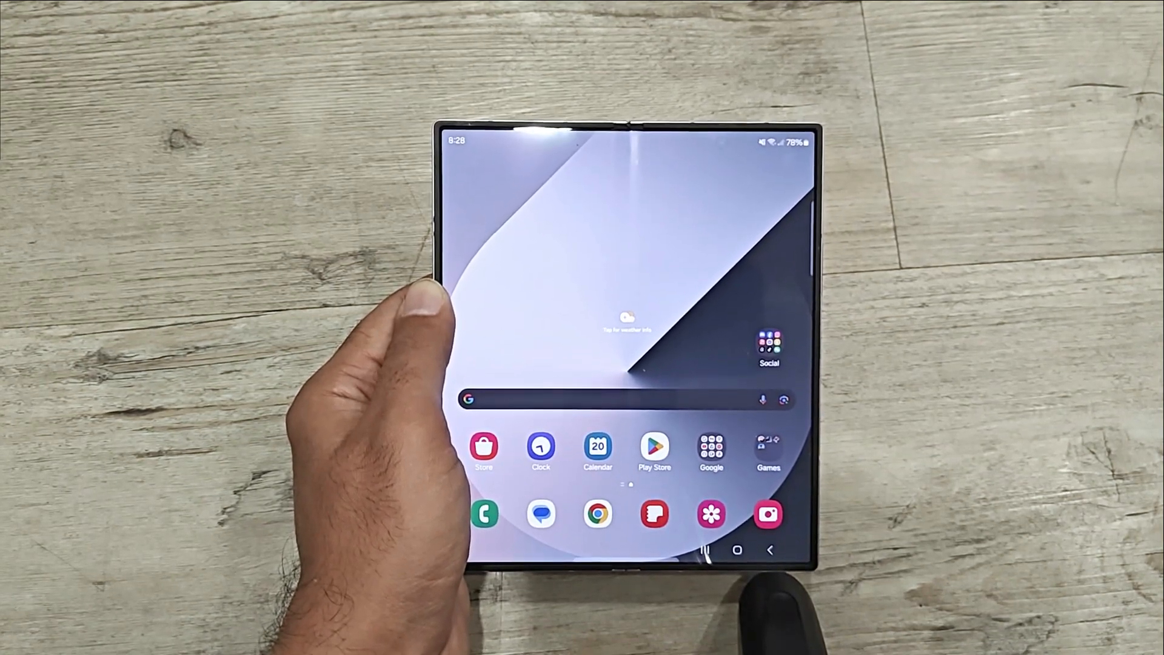
- Scroll the Settings Connections page up to show Wi‑Fi and network options
scroll("up", 3)
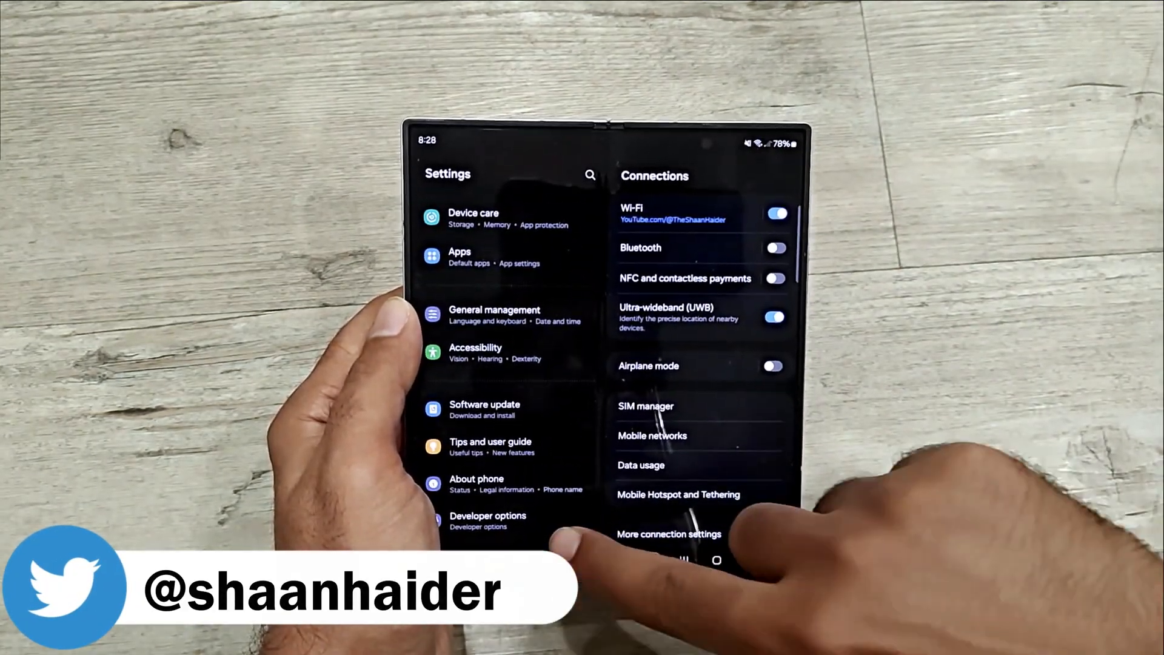
- Open Developer options and scroll down to the graphics and media entries
left_click(487, 520)
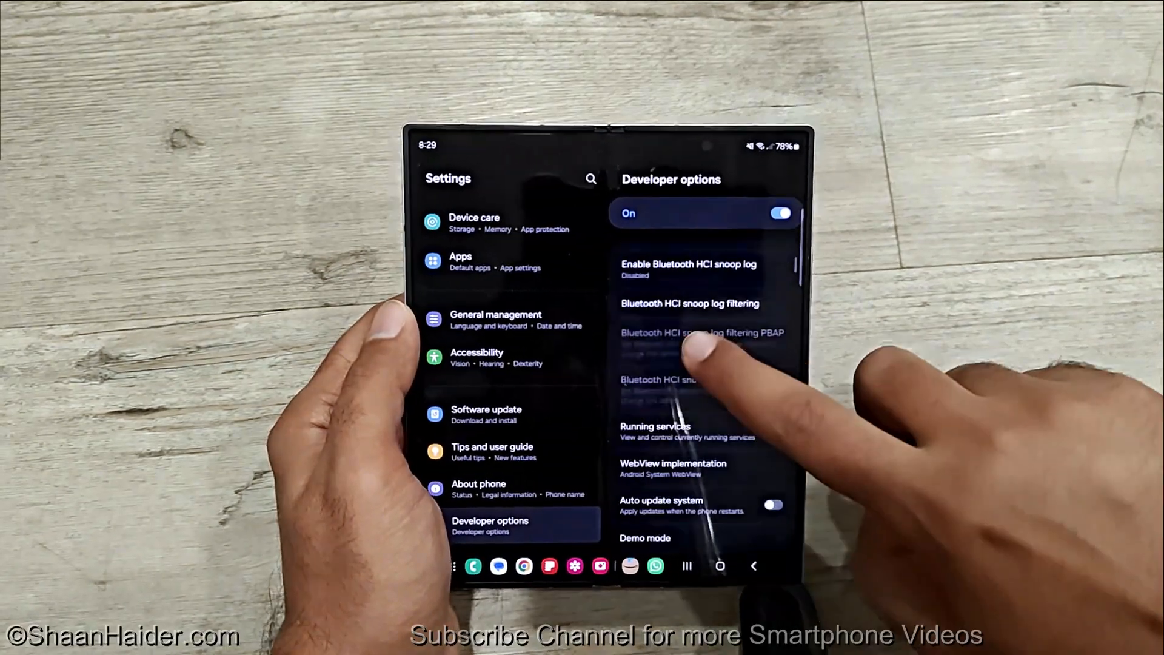
scroll("down", 3)
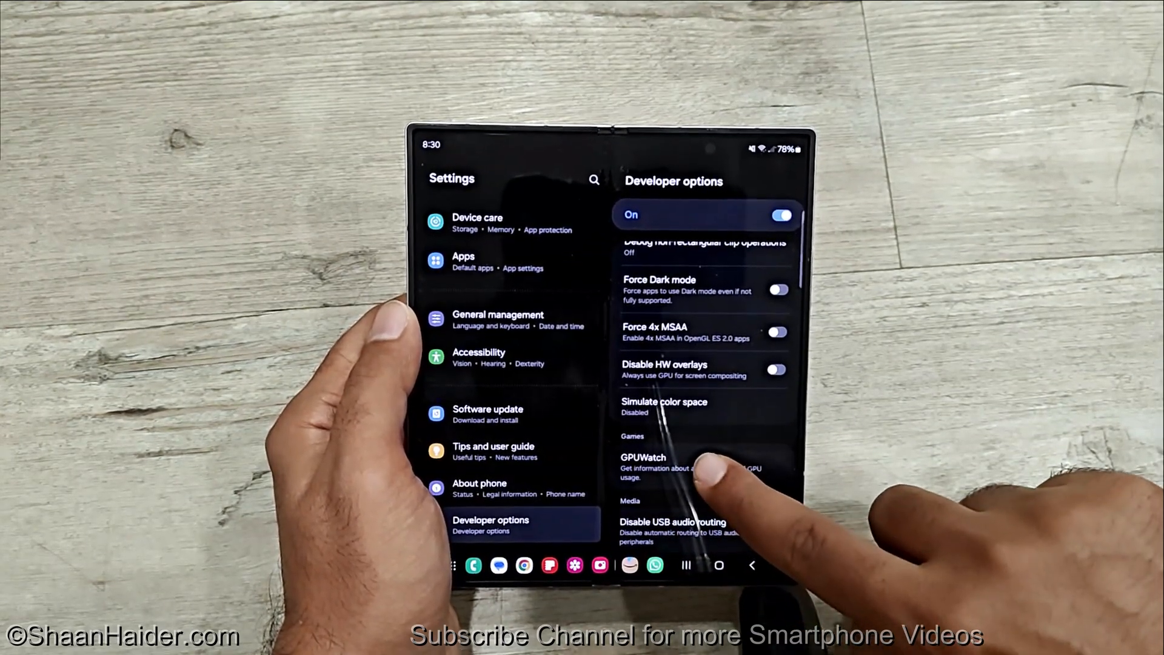
- Turn on GPUWatch and bring up the FPS (Surface) widget's Medium-size settings
left_click(643, 467)
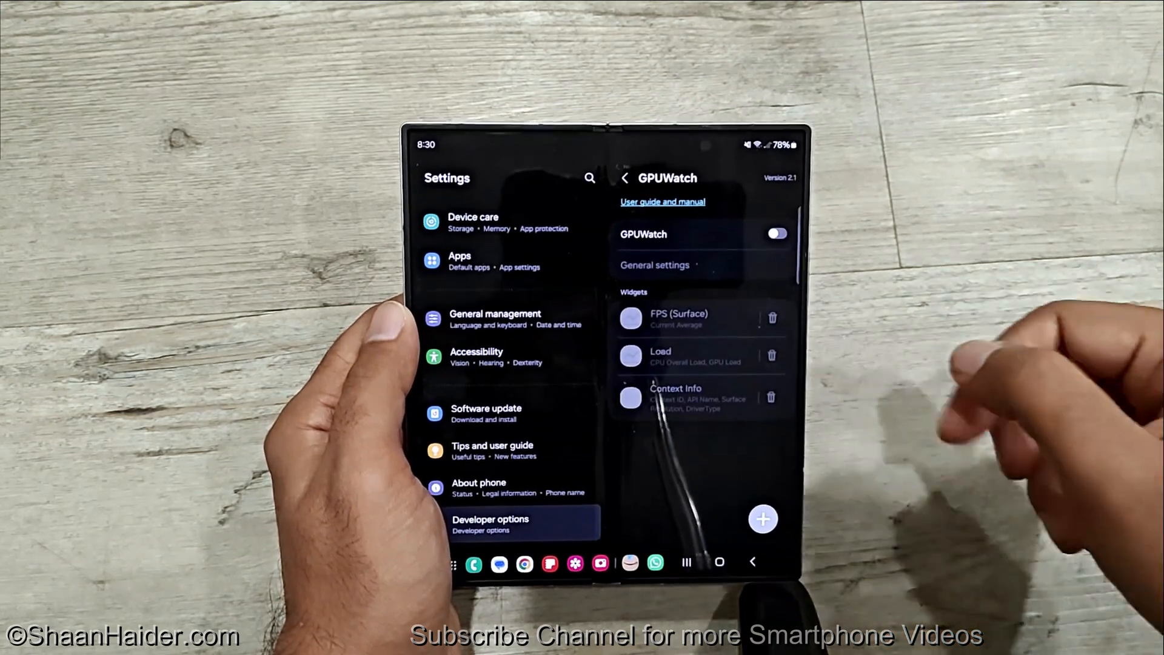
left_click(775, 236)
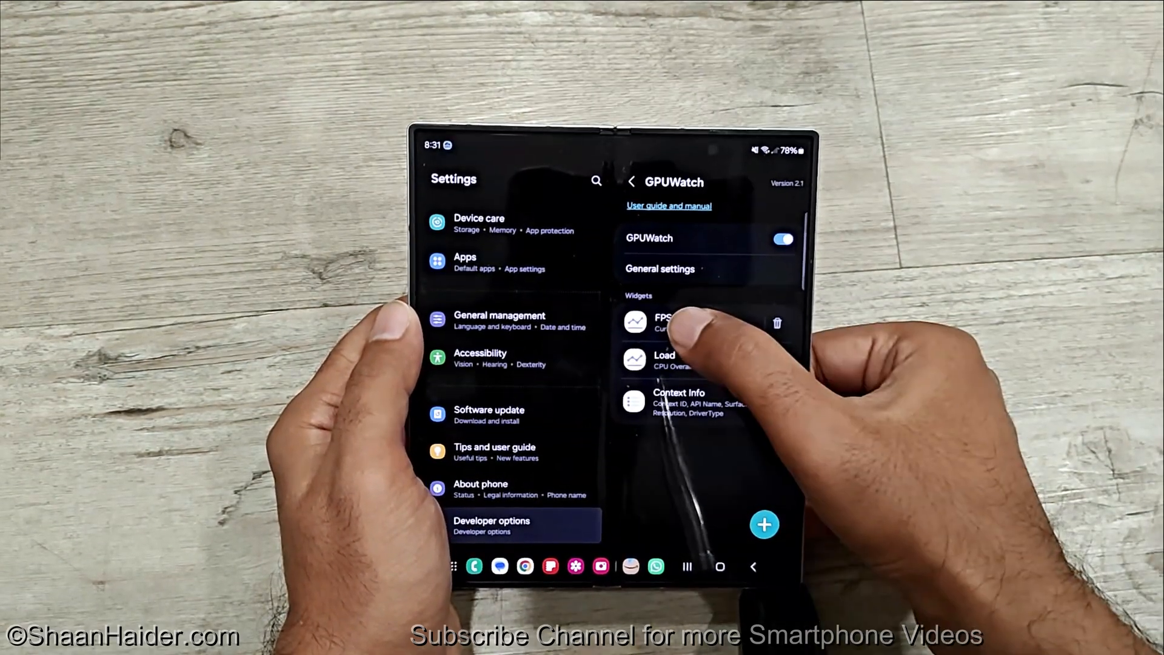
left_click(656, 323)
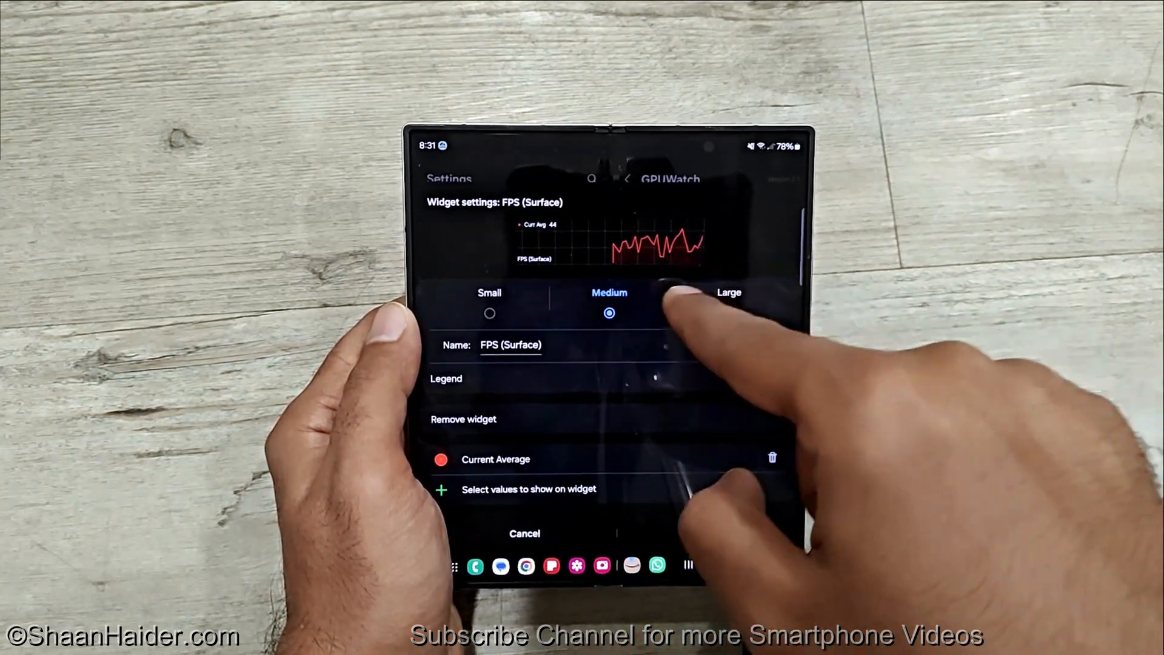
- Enable the FPS widget legend, make it Small, keep Current Average FPS, and remove Load
left_click(777, 376)
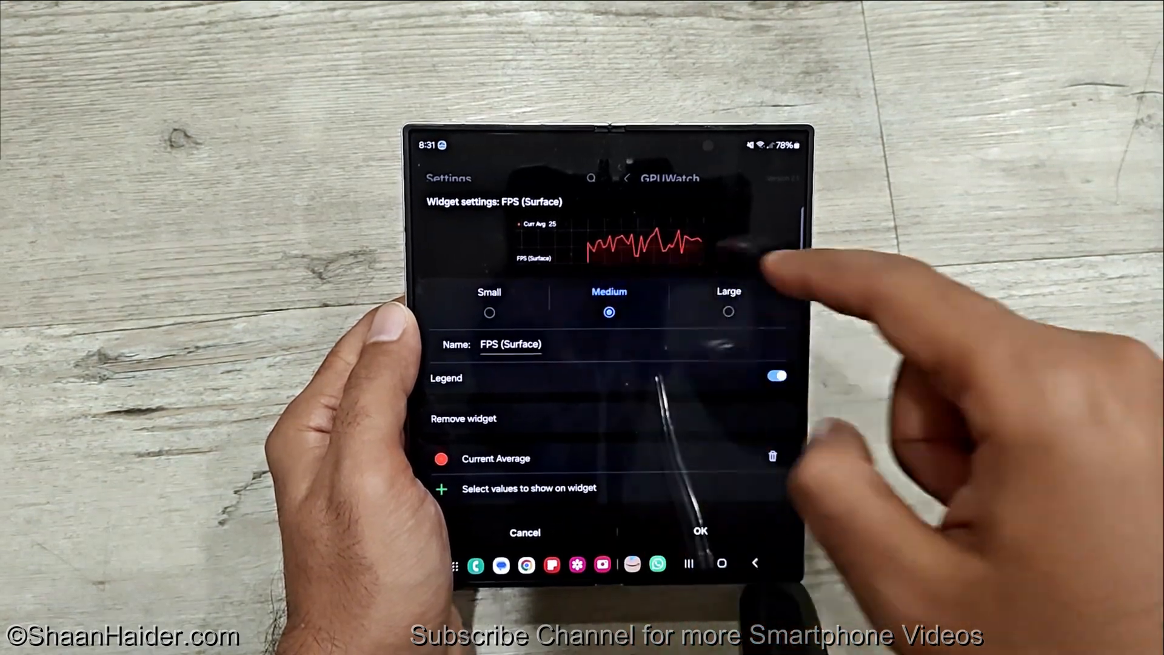
left_click(729, 311)
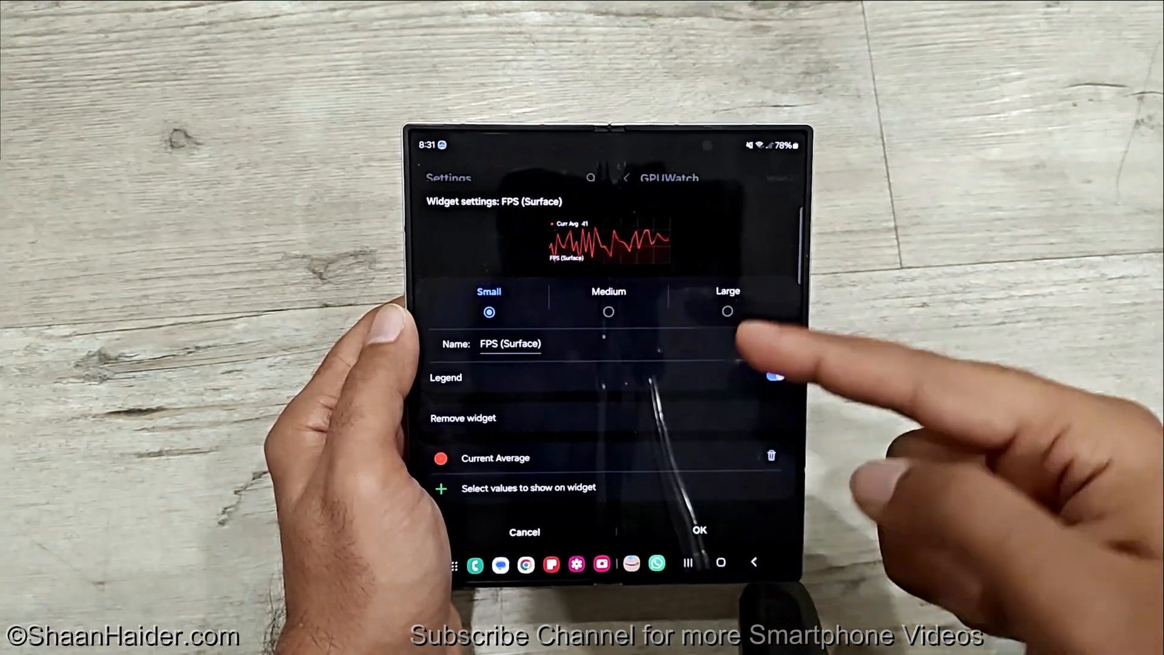
left_click(775, 375)
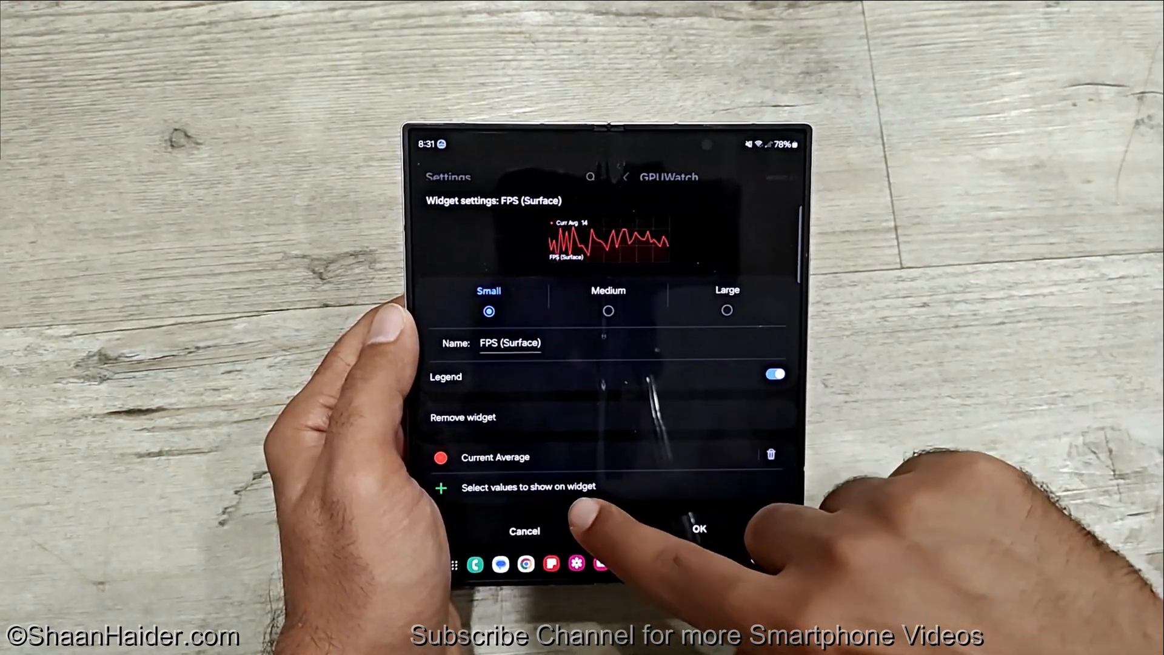
left_click(528, 487)
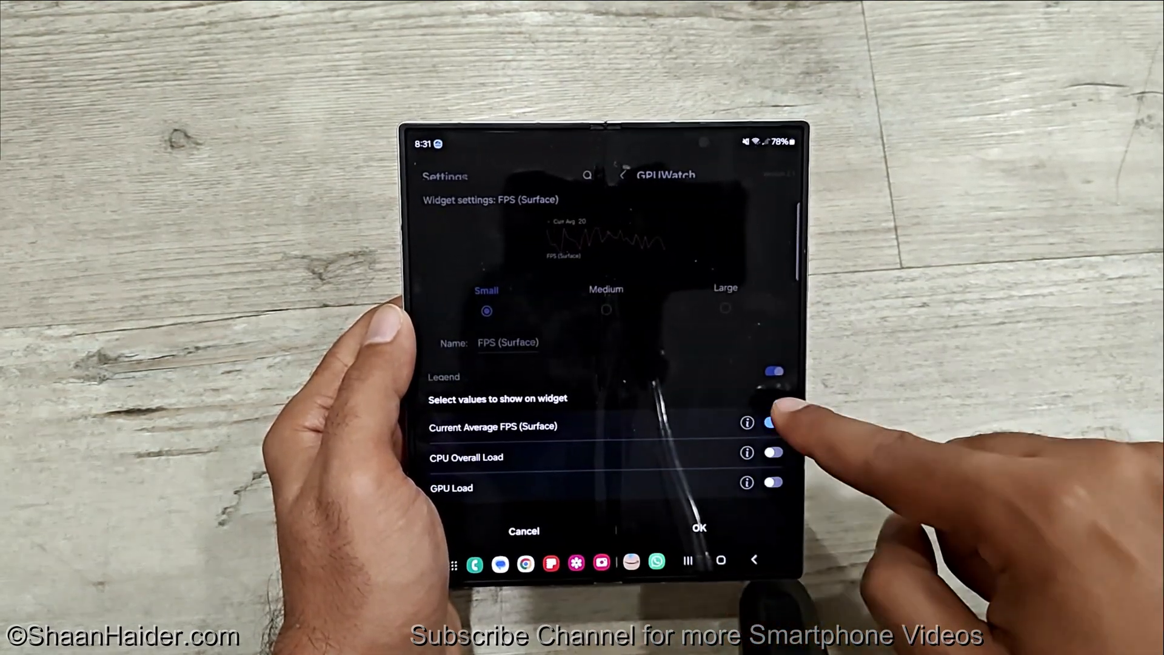
left_click(772, 424)
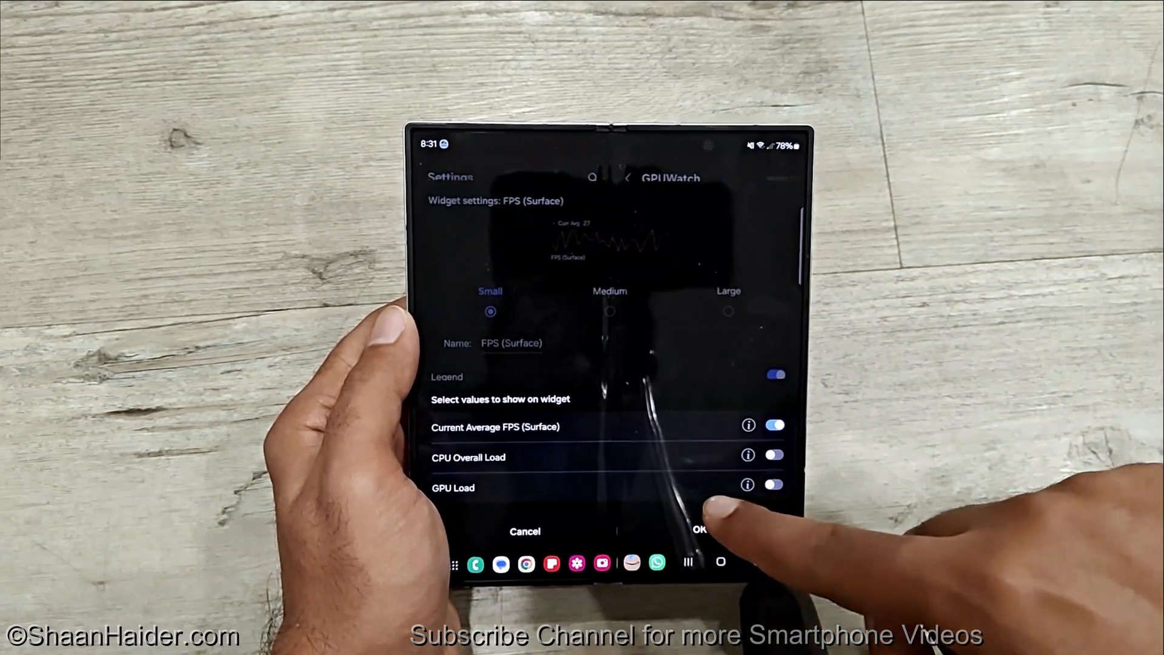
left_click(774, 484)
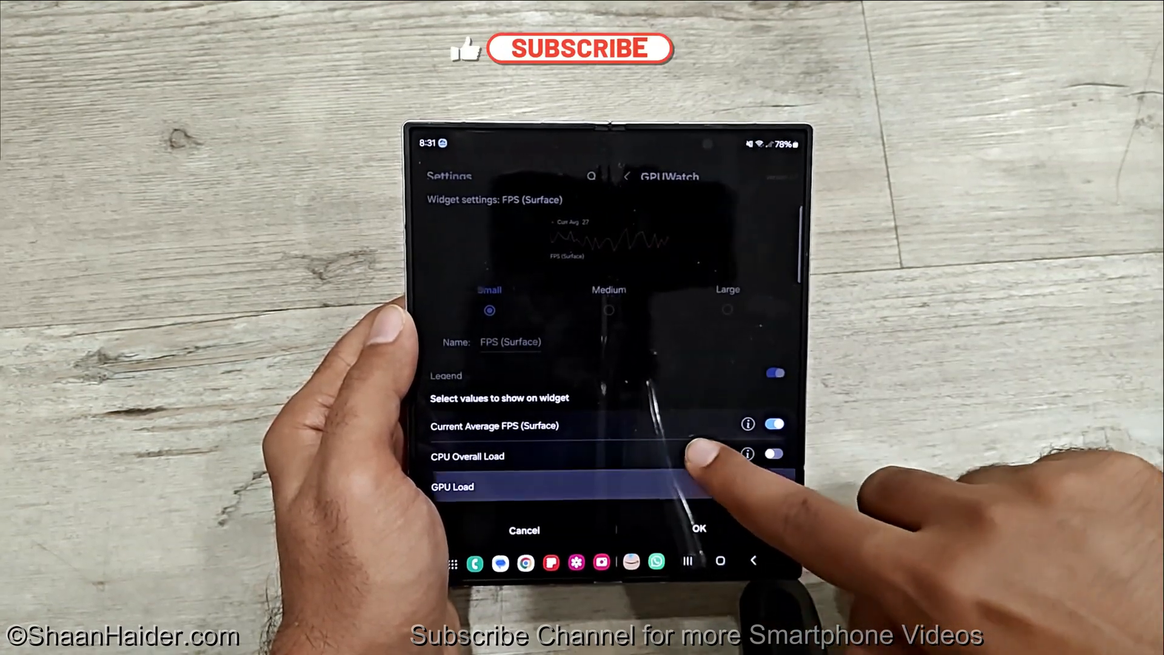
left_click(772, 483)
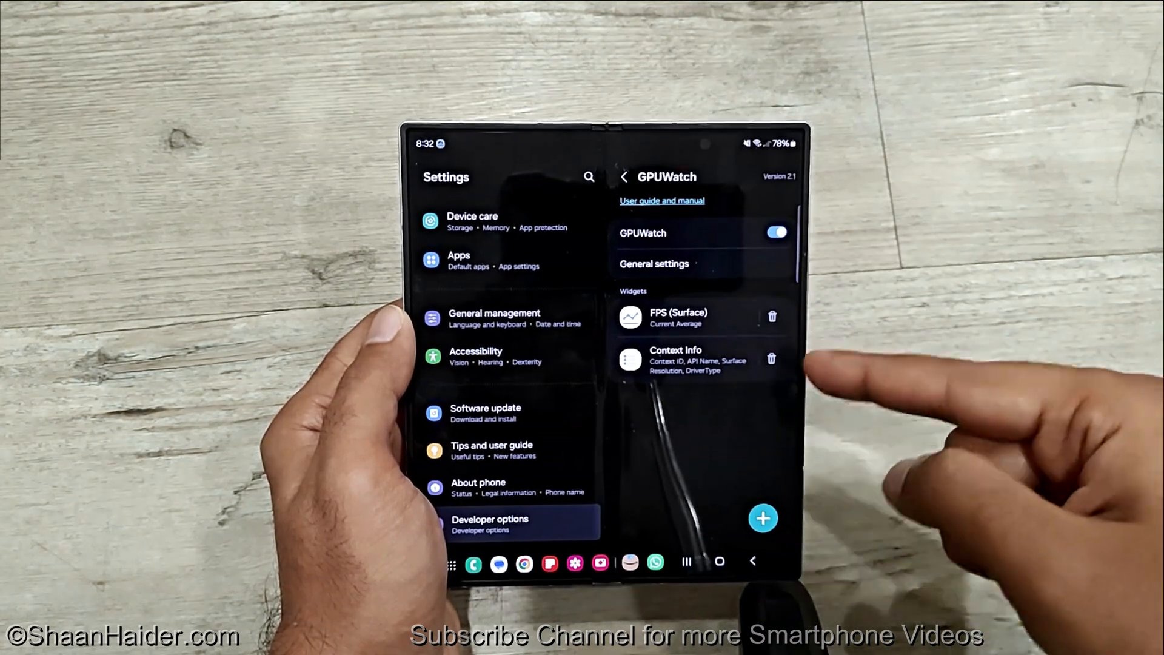
- Go to the home screen to see the FPS (Surface) overlay graph
left_click(772, 358)
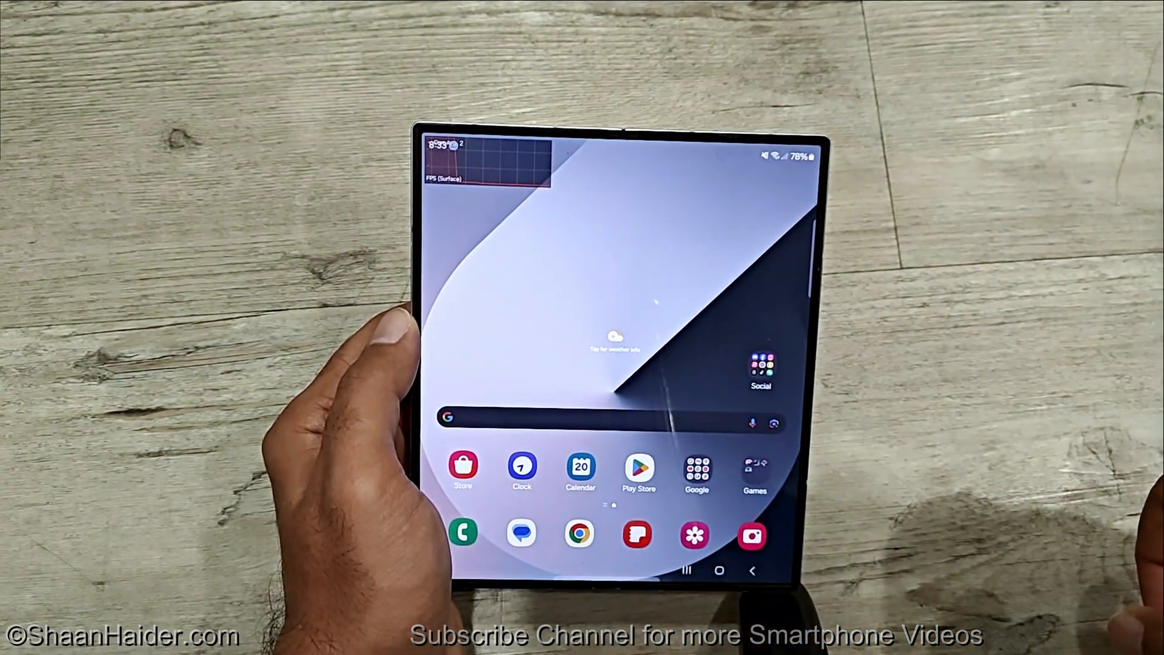
- Drag the FPS overlay across the home screen, then pull down the notification panel
left_click_drag(595, 149, 594, 372)
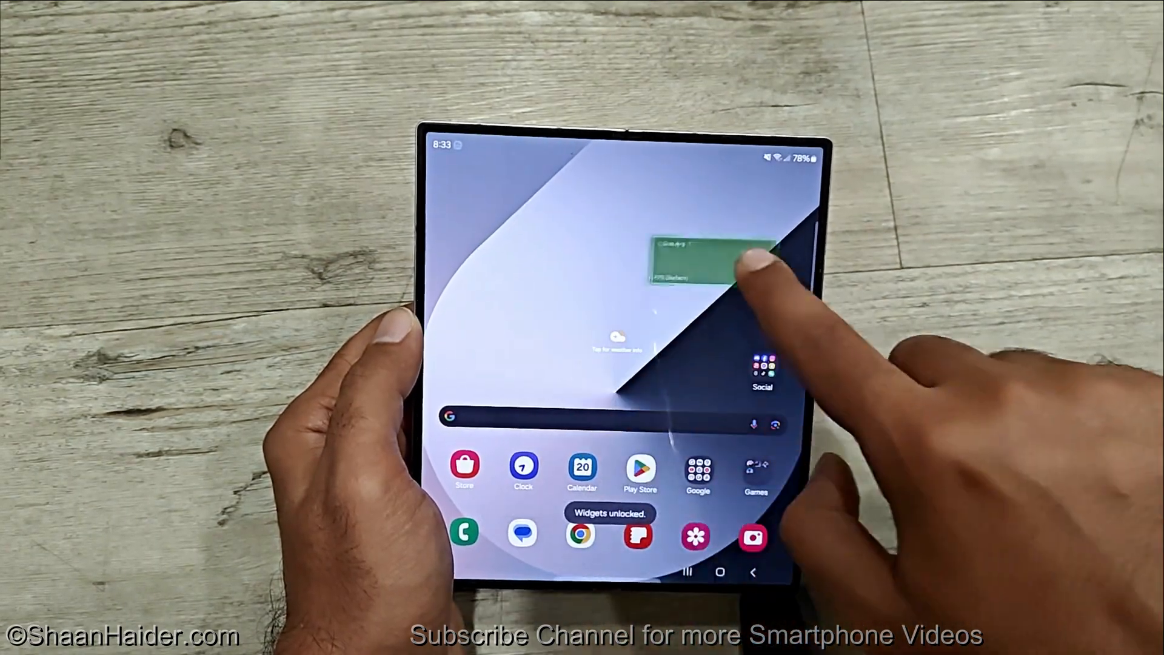
left_click_drag(690, 263, 483, 171)
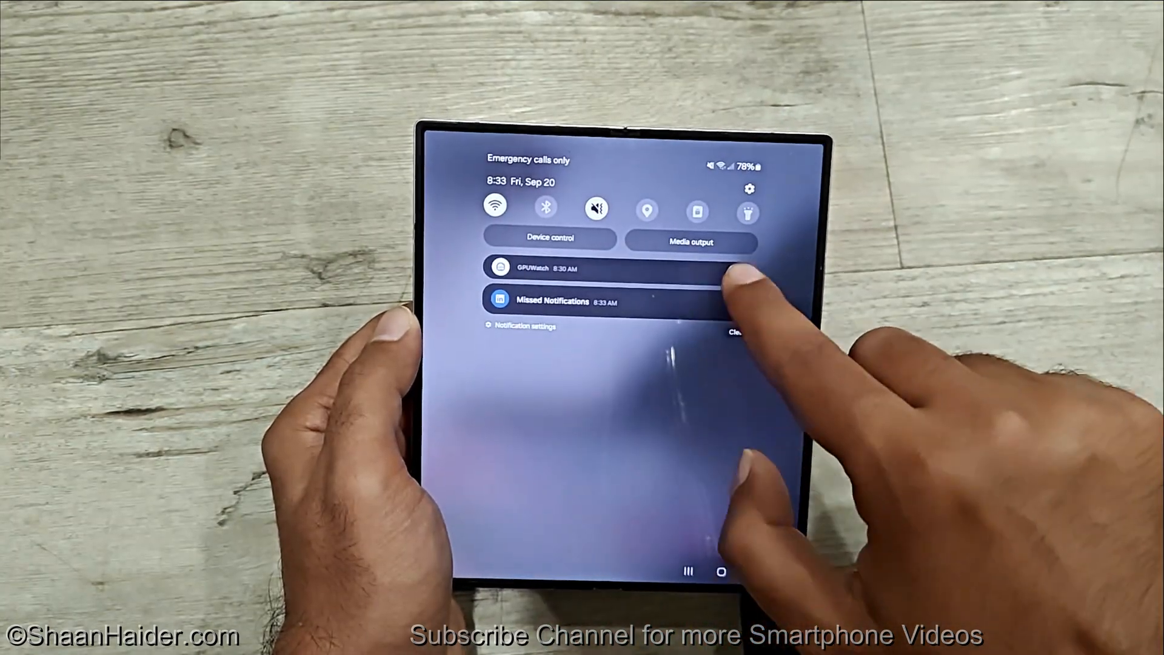
- Check via the GPUWatch notification that only FPS (Surface) remains, then return home
left_click(594, 268)
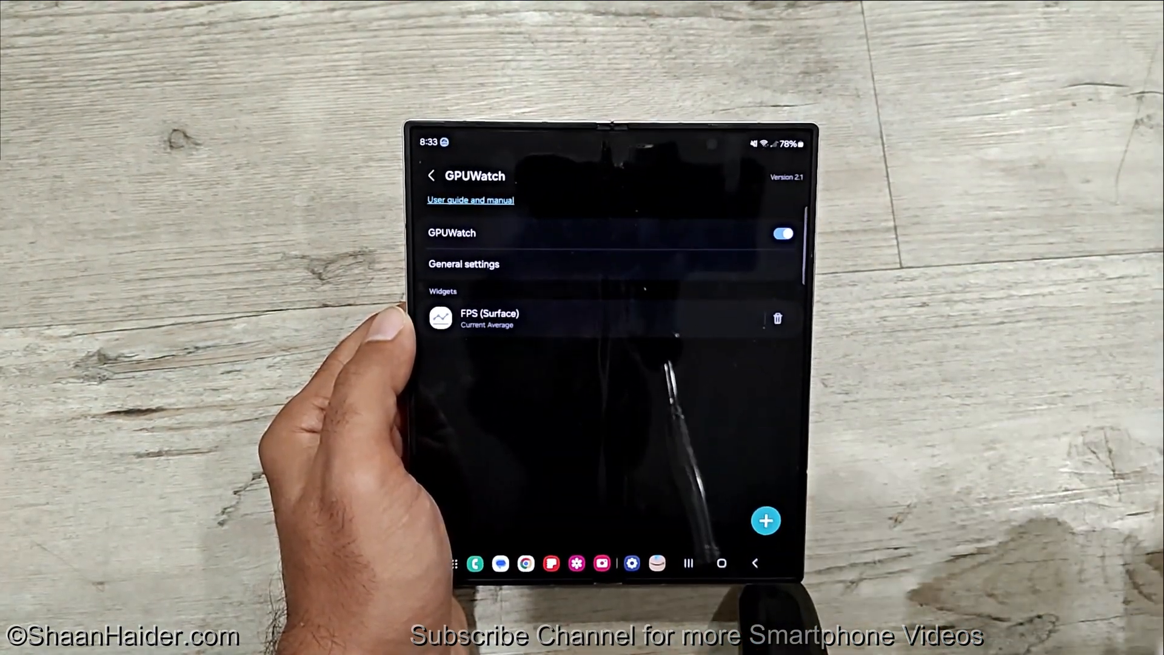
left_click(720, 565)
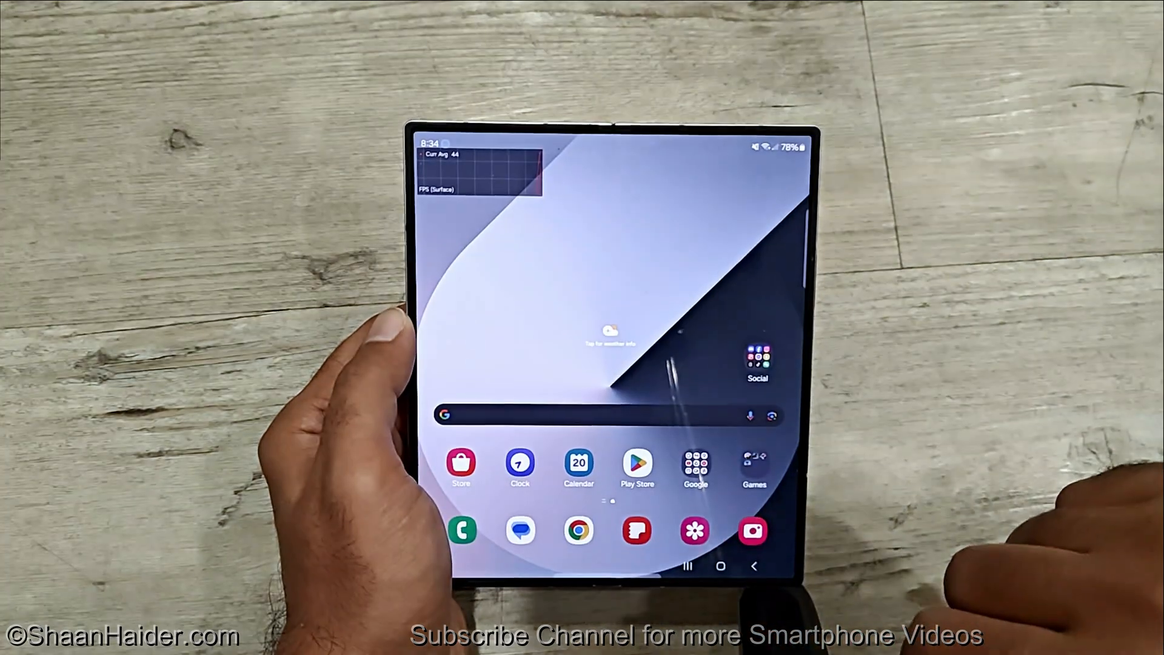